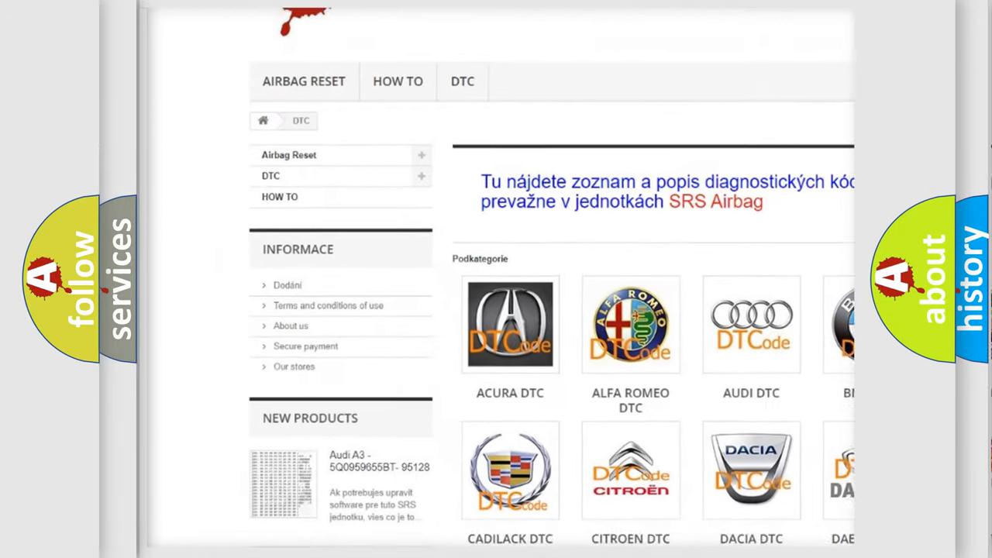
scroll(down, 3)
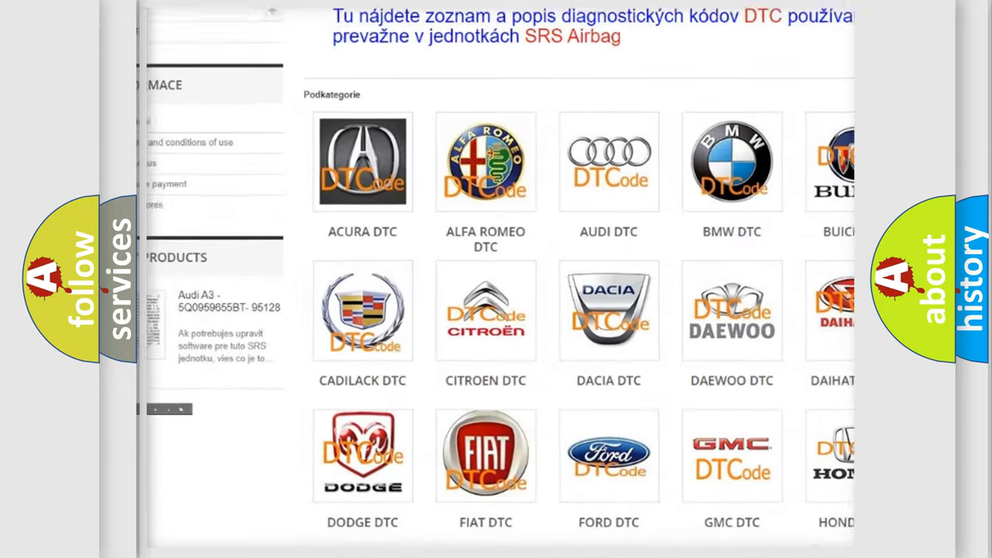
scroll(down, 3)
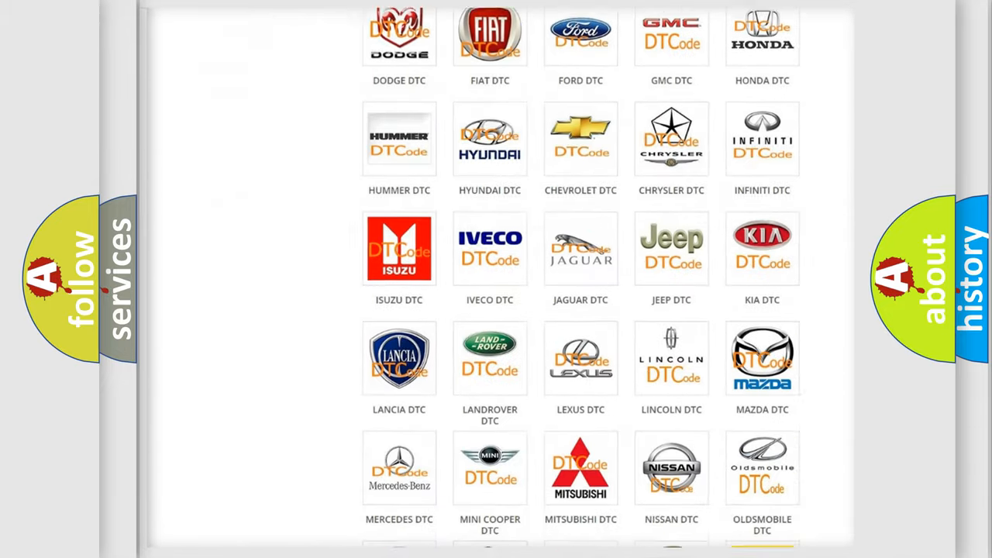
scroll(down, 3)
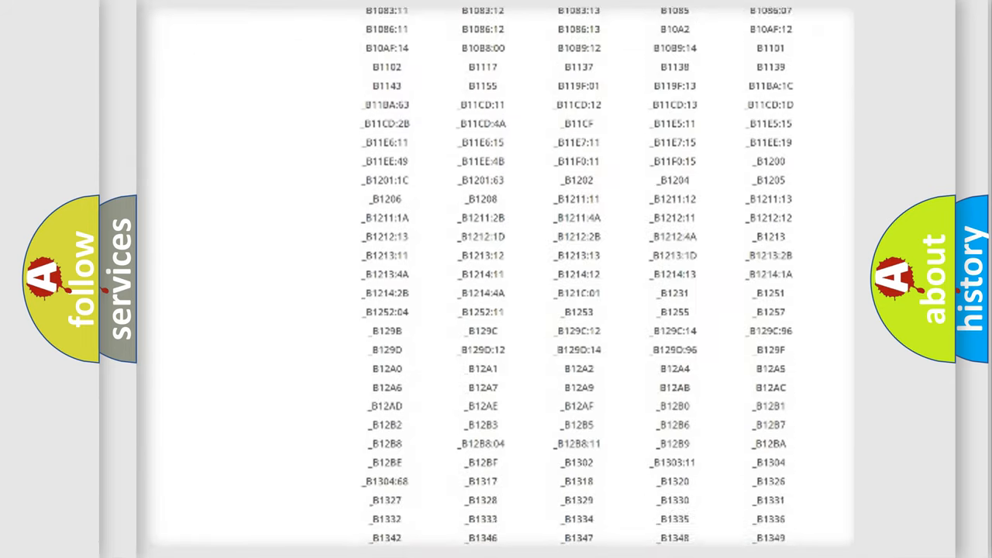
scroll(down, 3)
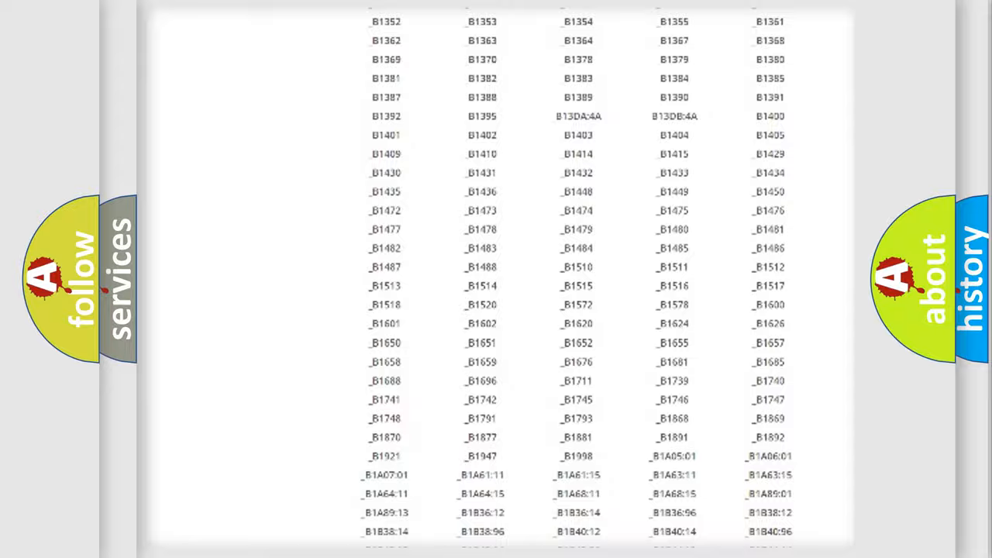
scroll(up, 3)
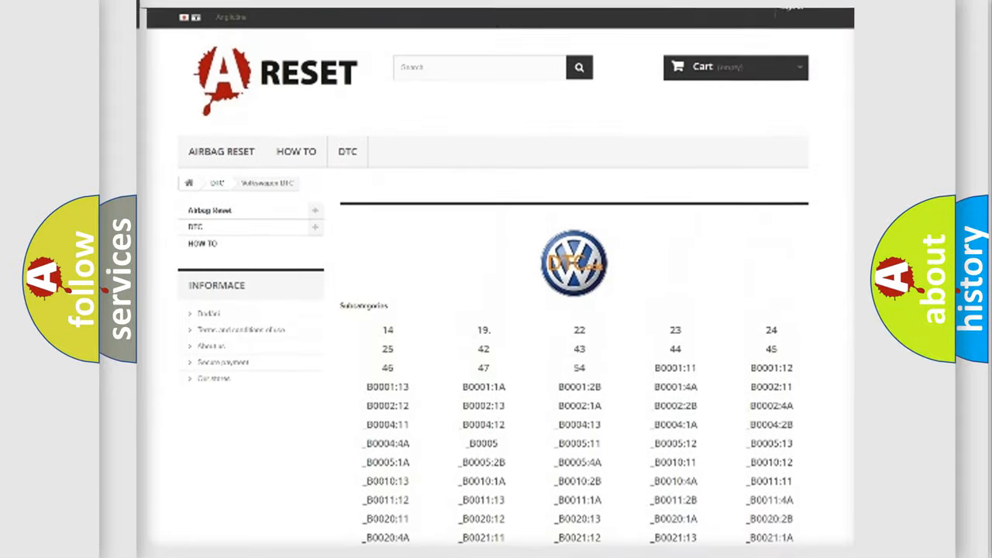